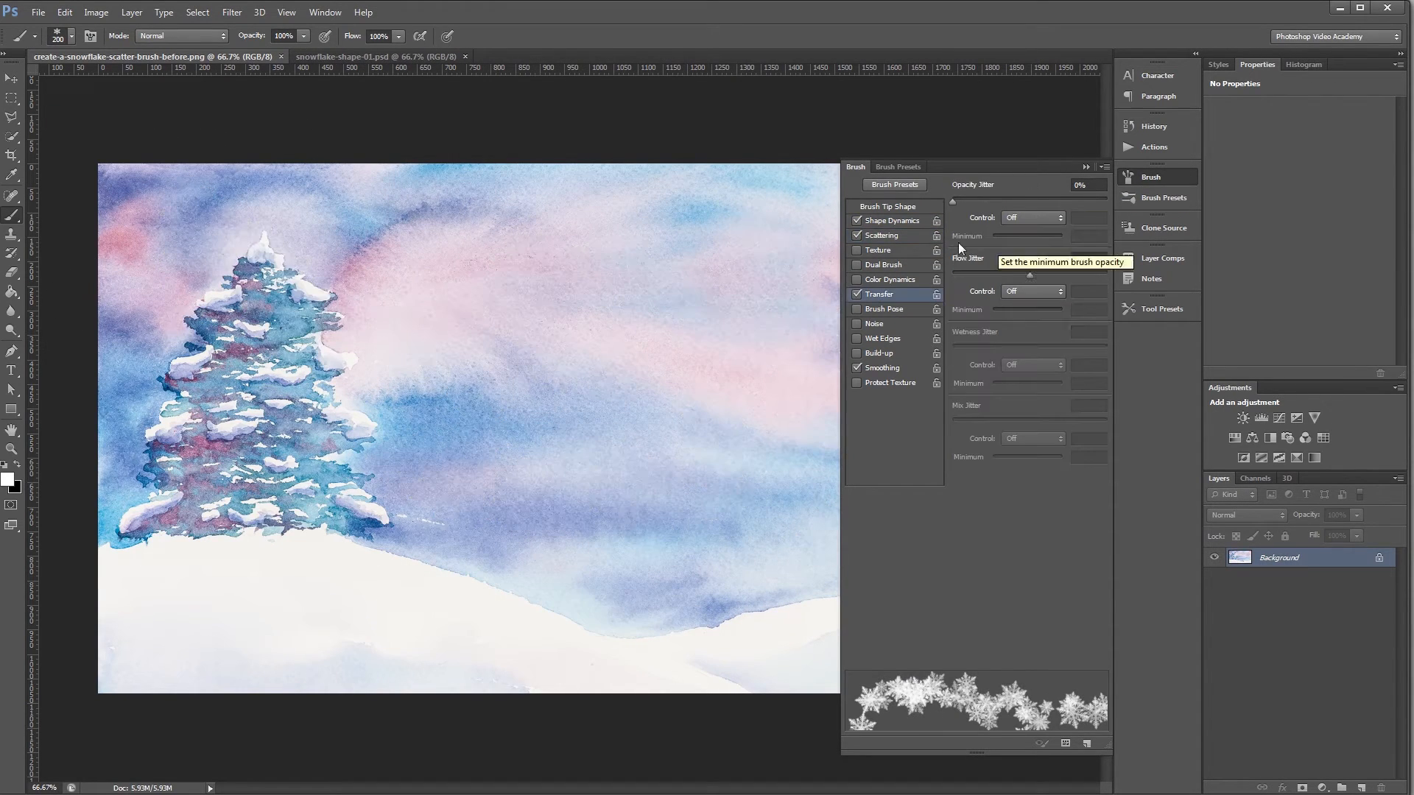
# Step: Close the Brush settings panel to reveal the watercolor winter tree painting
pyautogui.click(885, 205)
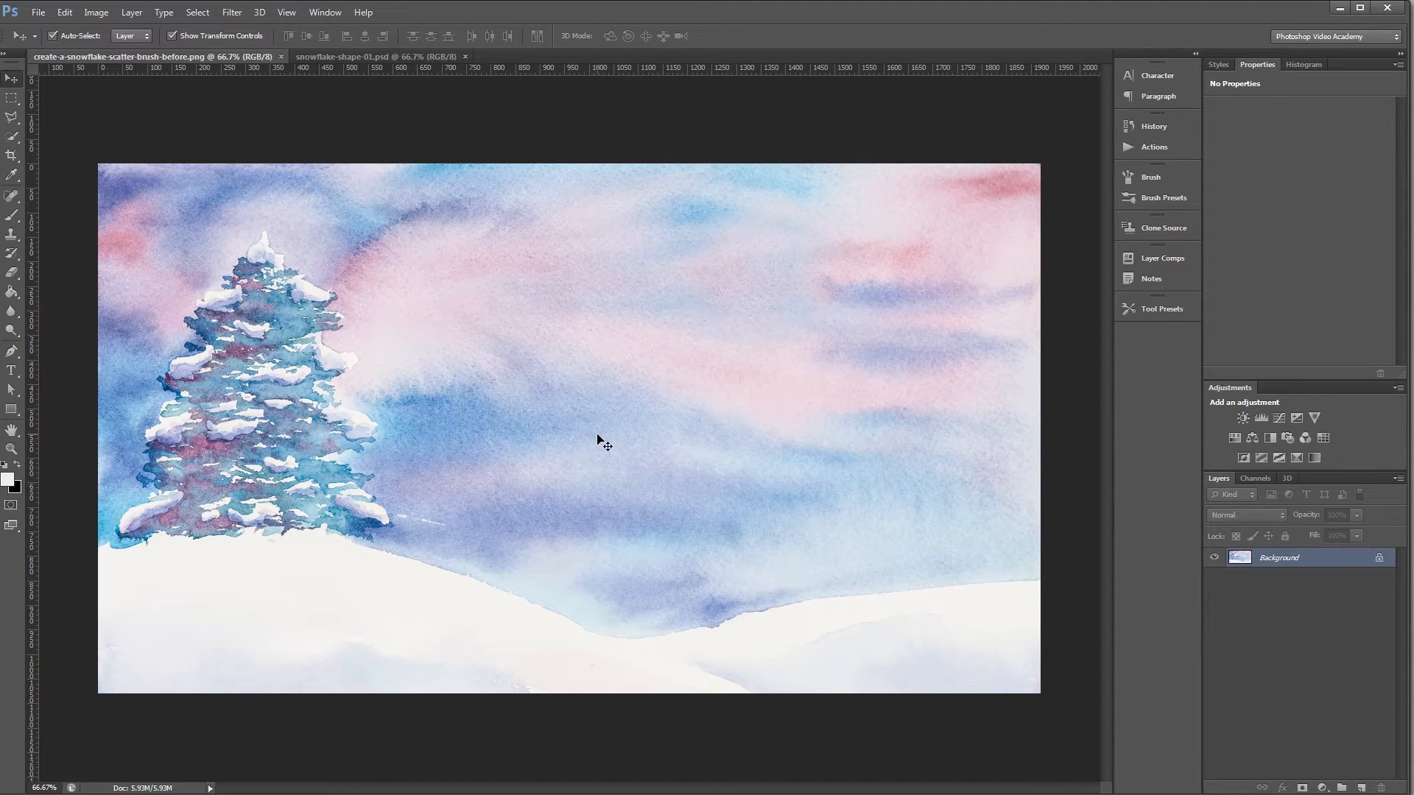
pyautogui.moveTo(559, 443)
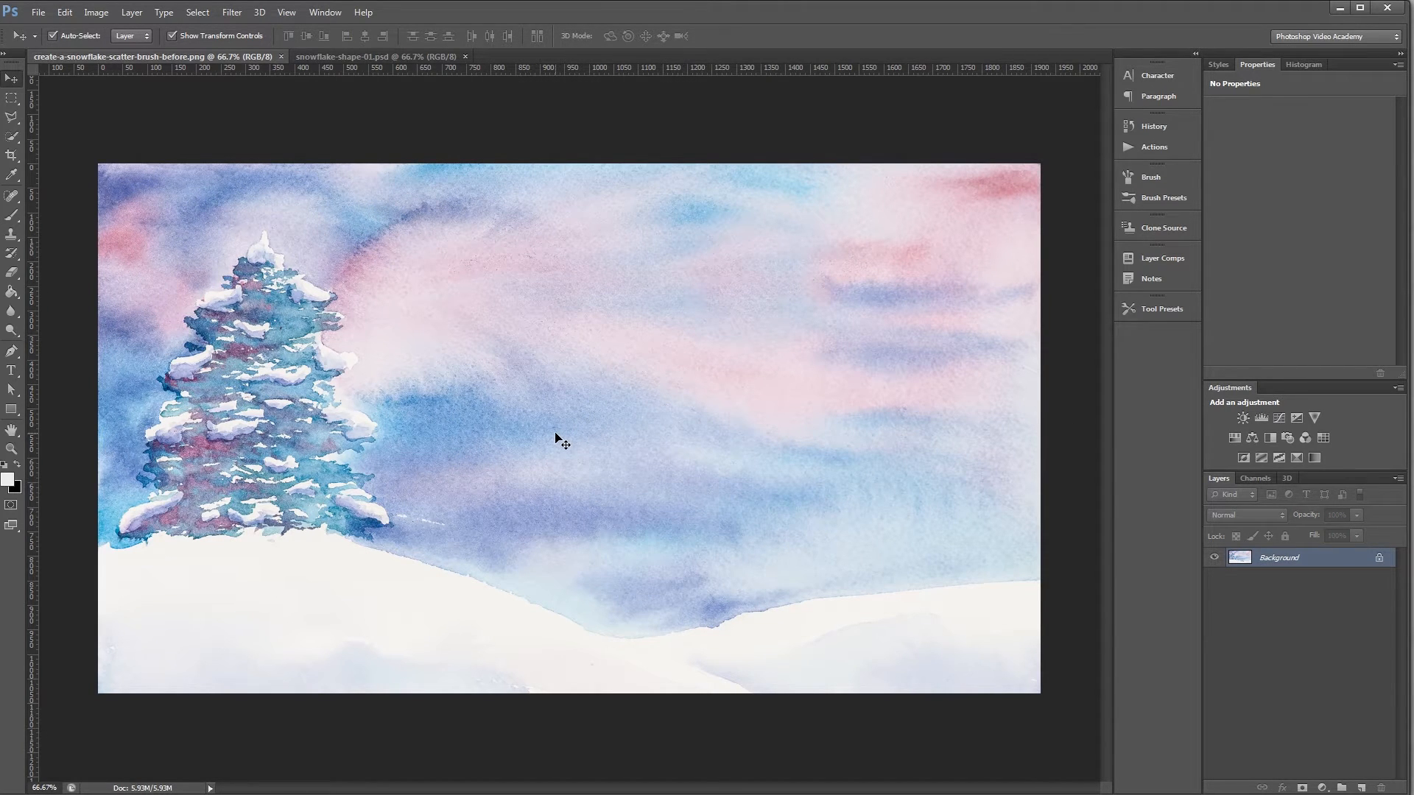
# Step: Define the black snowflake shape as a brush preset named 'Snowflake'
pyautogui.click(341, 57)
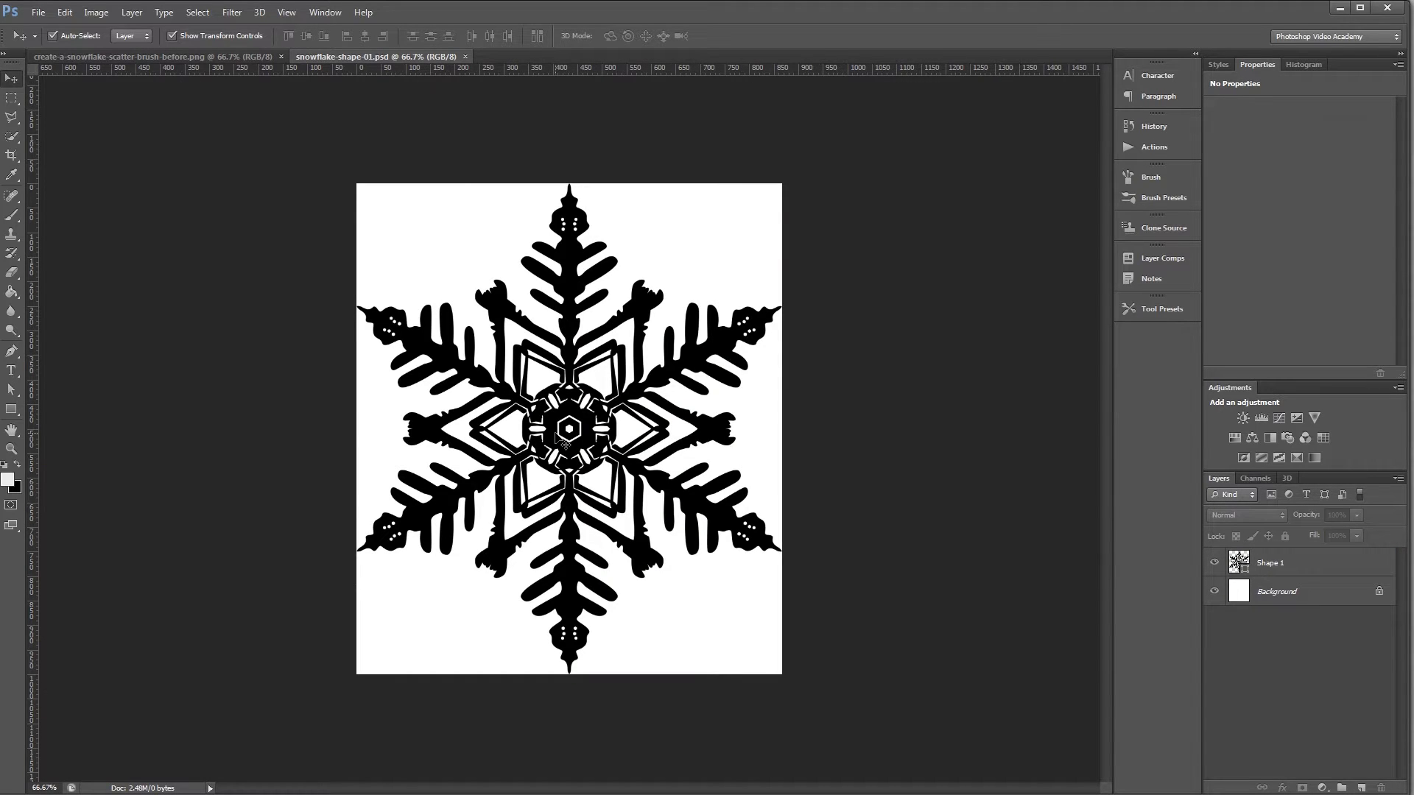
pyautogui.click(64, 12)
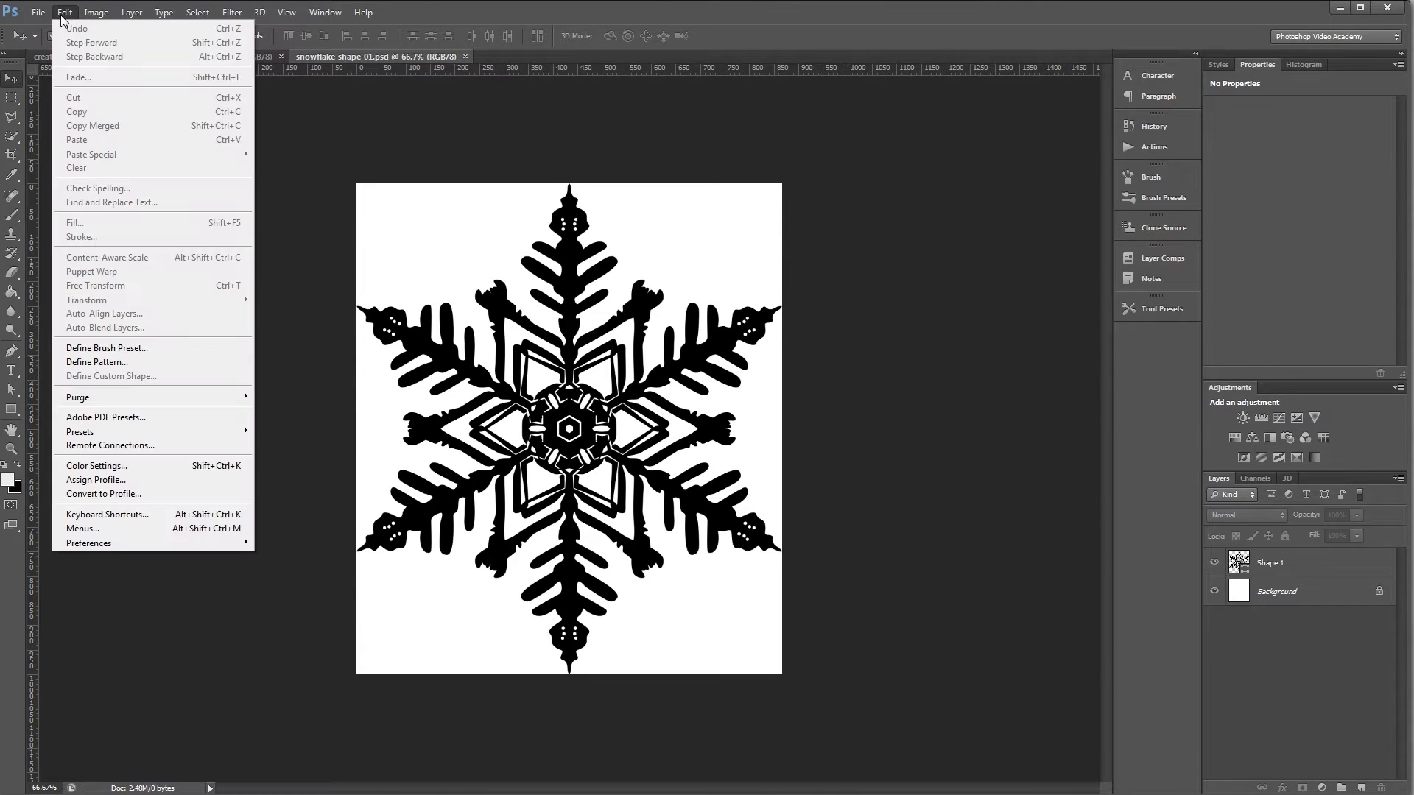
pyautogui.click(106, 349)
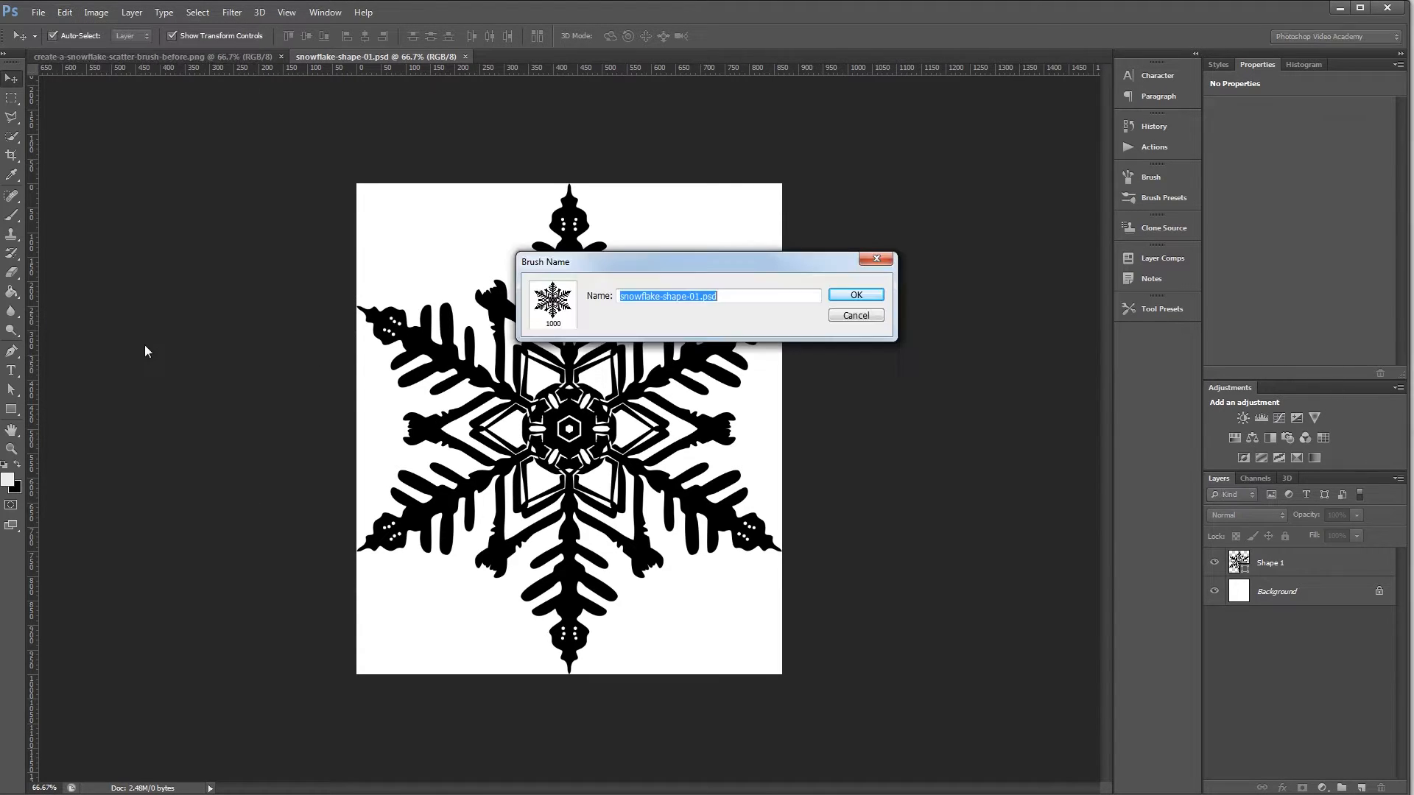
pyautogui.write('Snowflake')
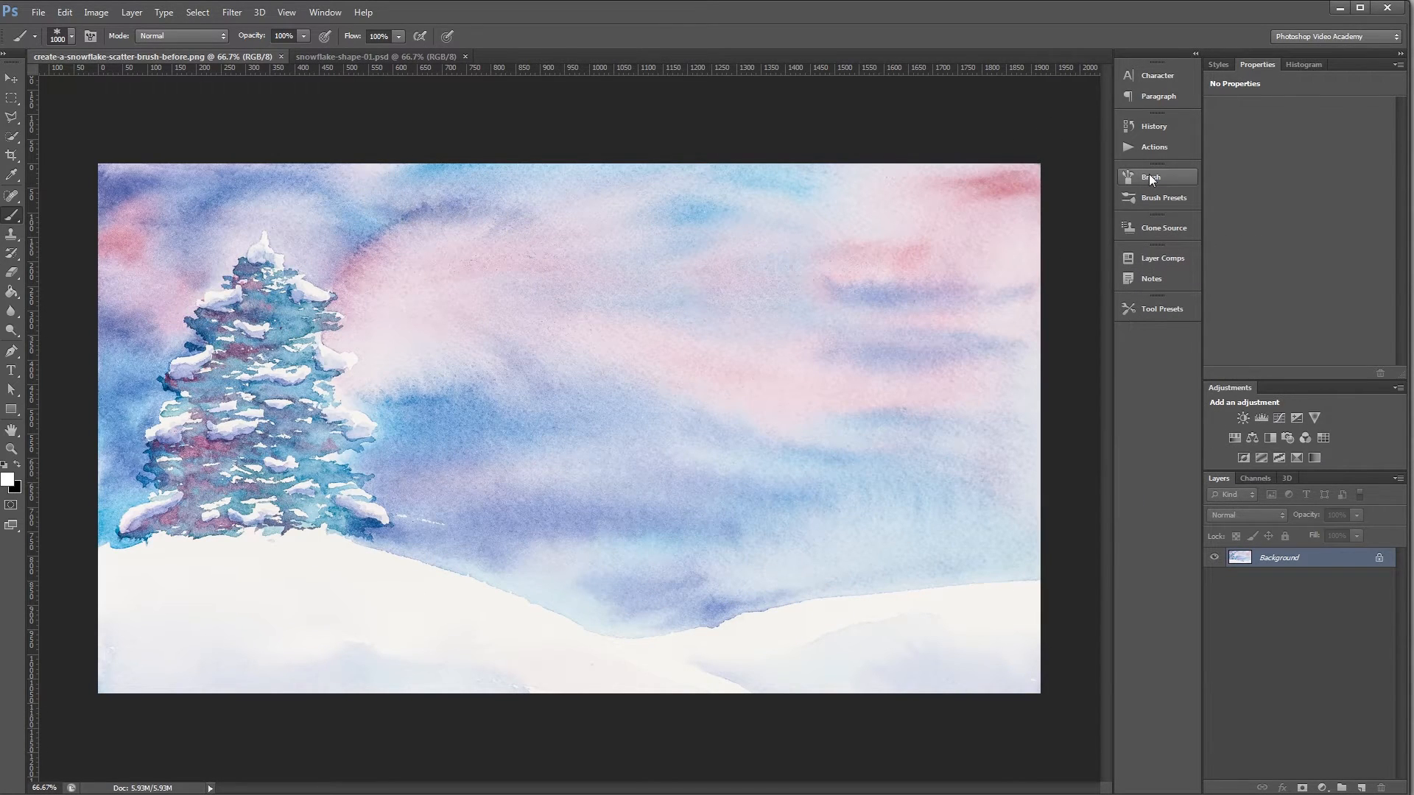
# Step: Enable Shape Dynamics with 100% size and angle jitter, and shrink the brush
pyautogui.click(1150, 176)
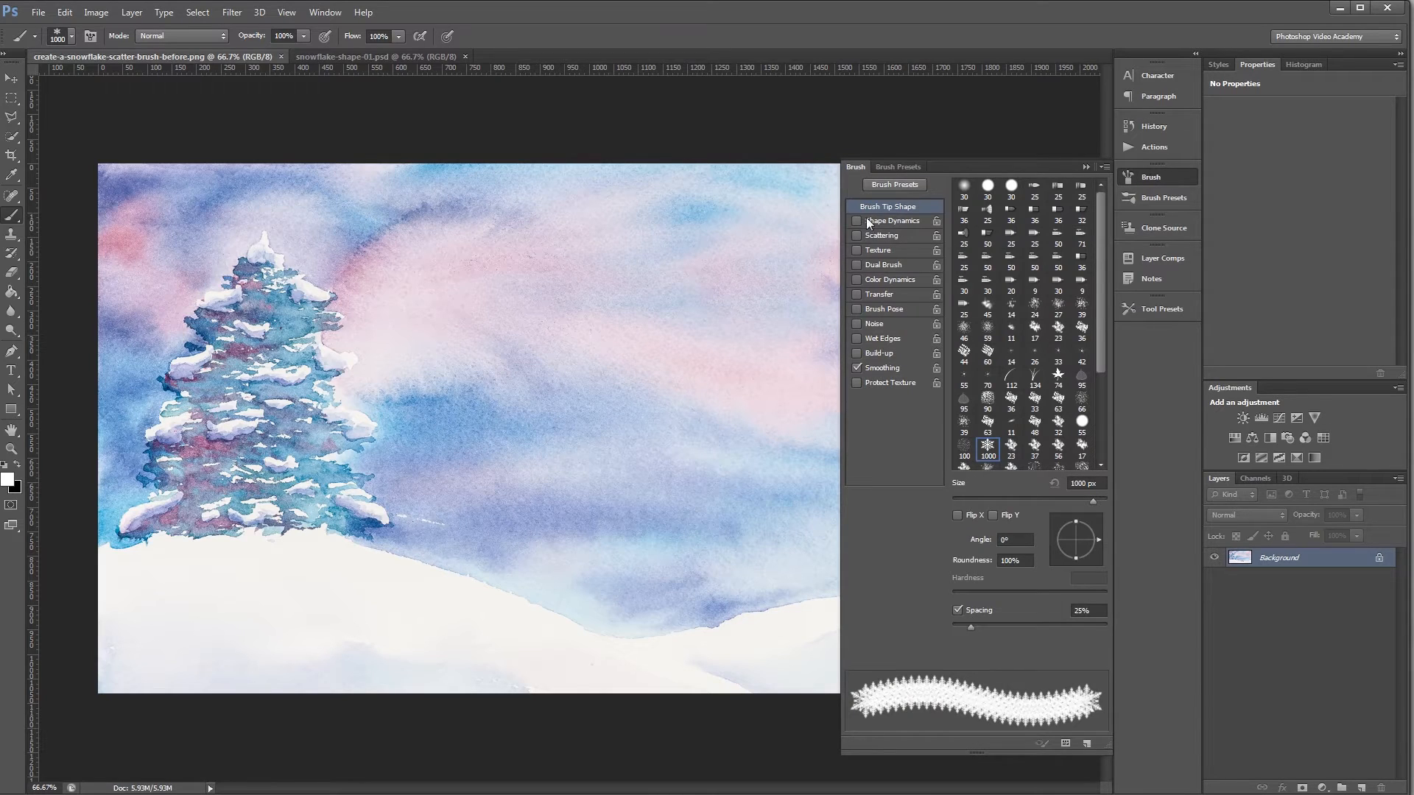
pyautogui.click(856, 221)
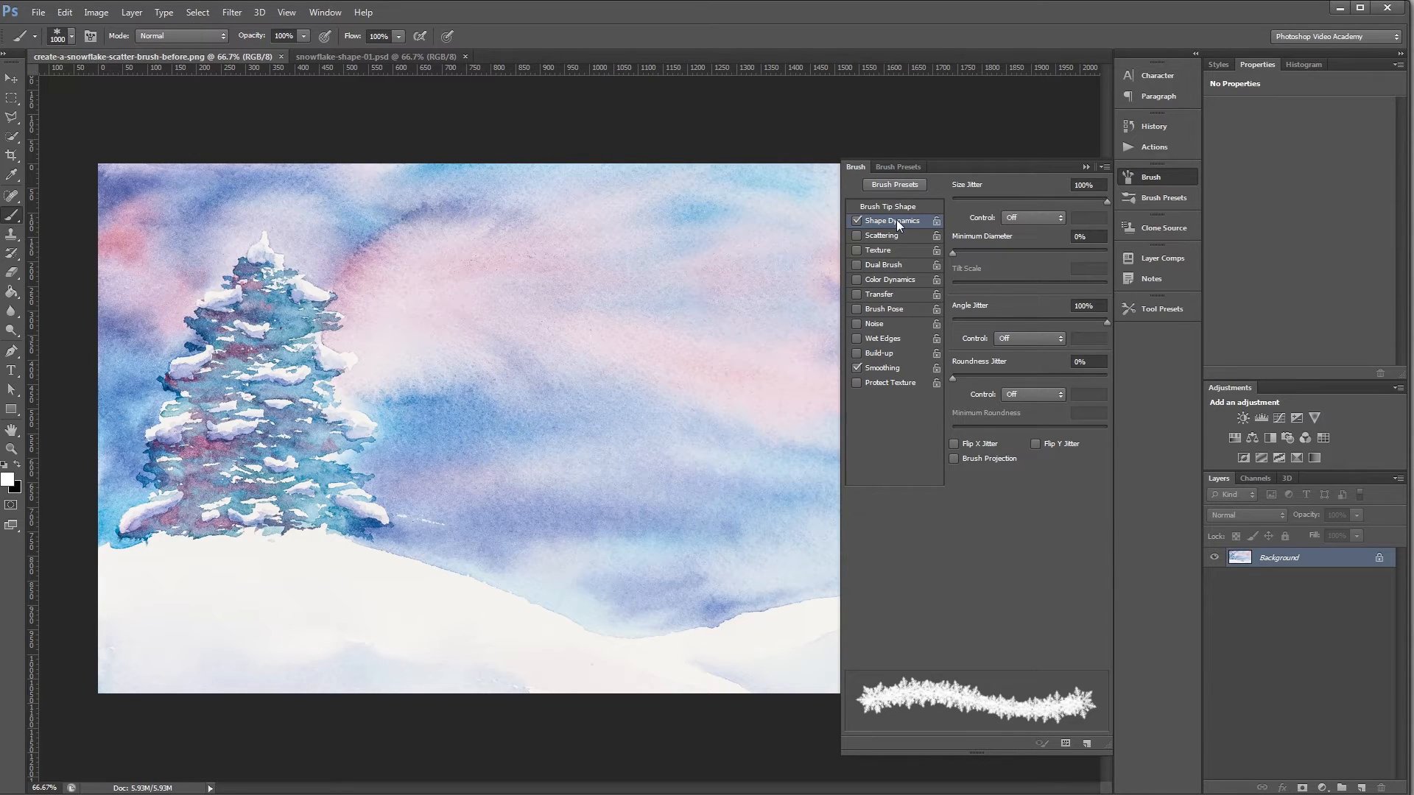
pyautogui.moveTo(1111, 205)
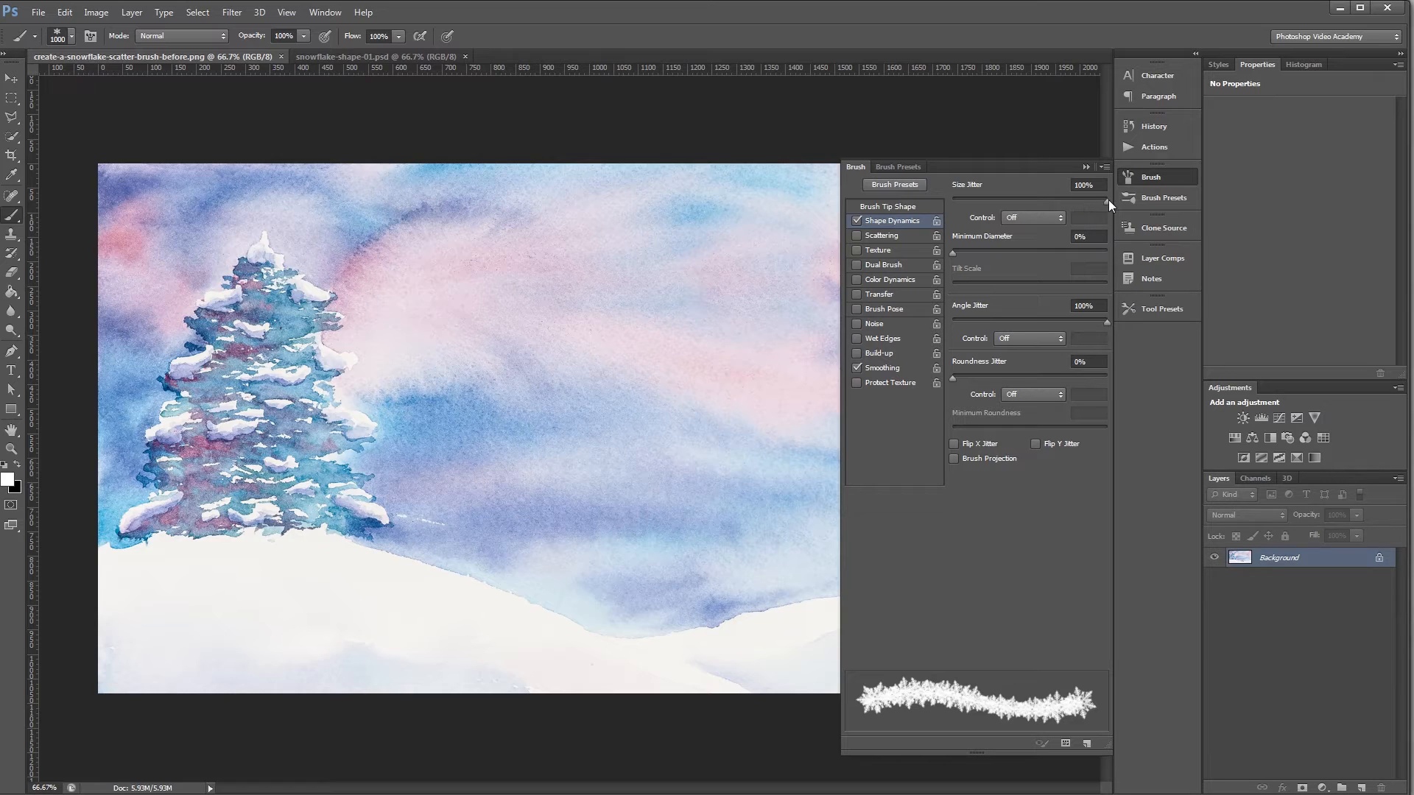
pyautogui.moveTo(1106, 319)
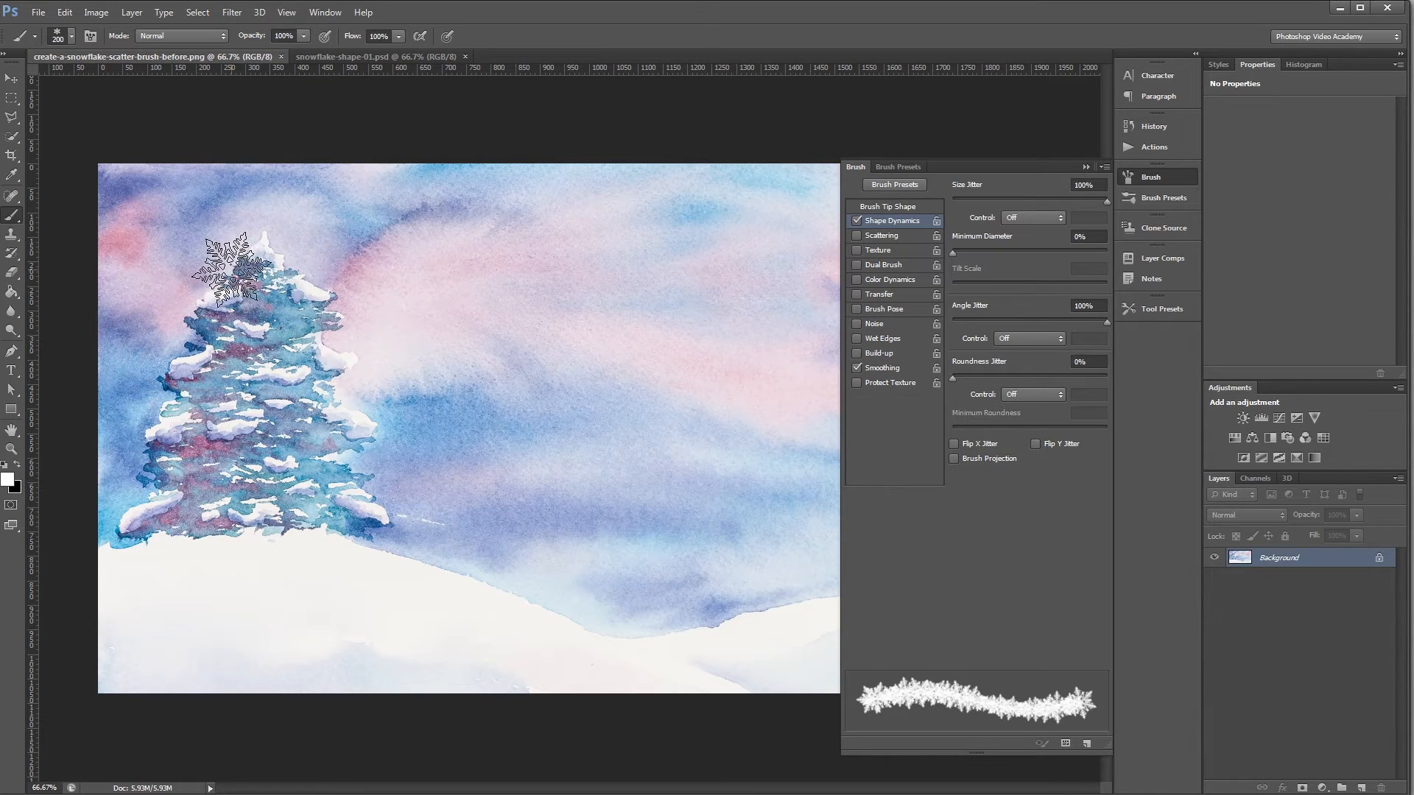
pyautogui.moveTo(230, 270); pyautogui.dragTo(735, 442)
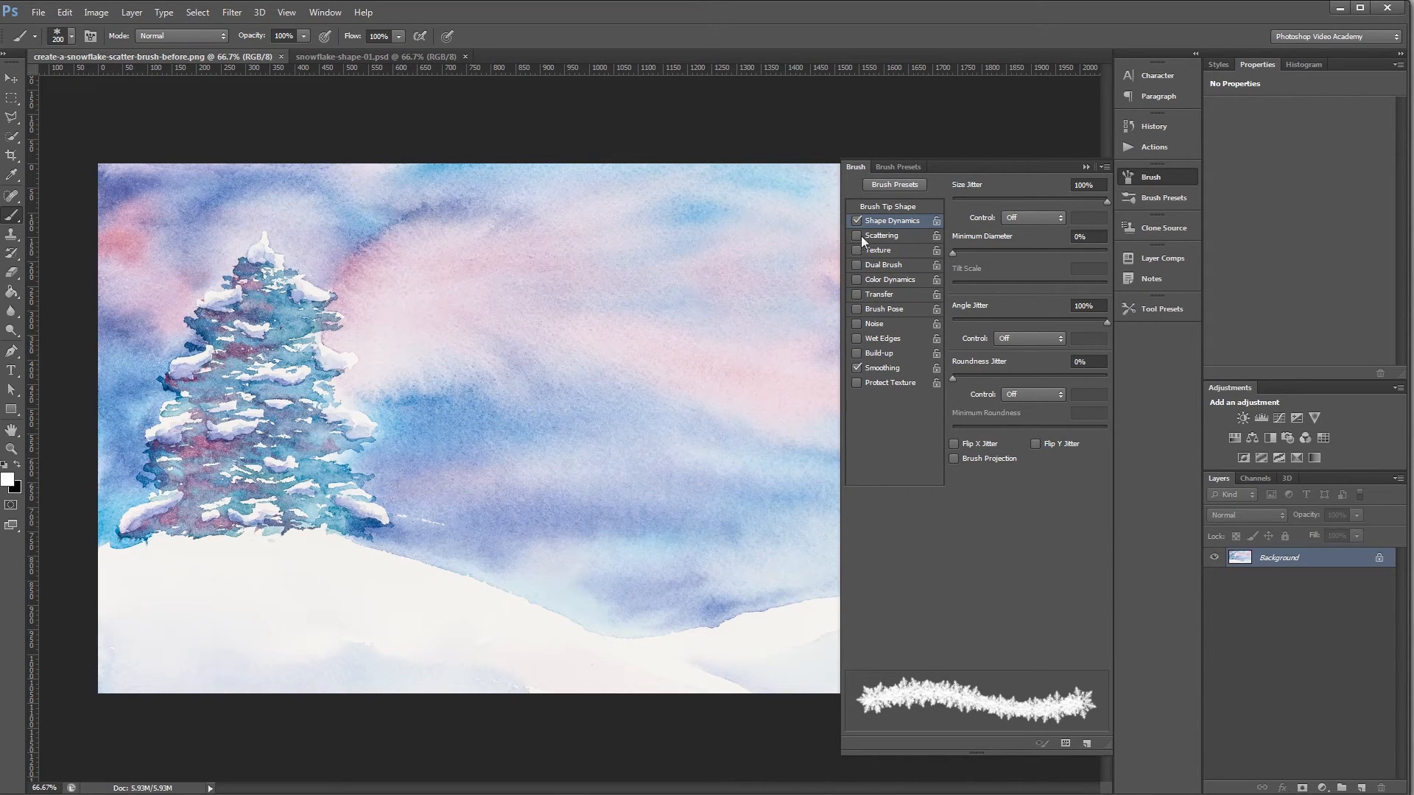
# Step: Turn on Scattering for the snowflake brush at 250% on both axes
pyautogui.click(883, 235)
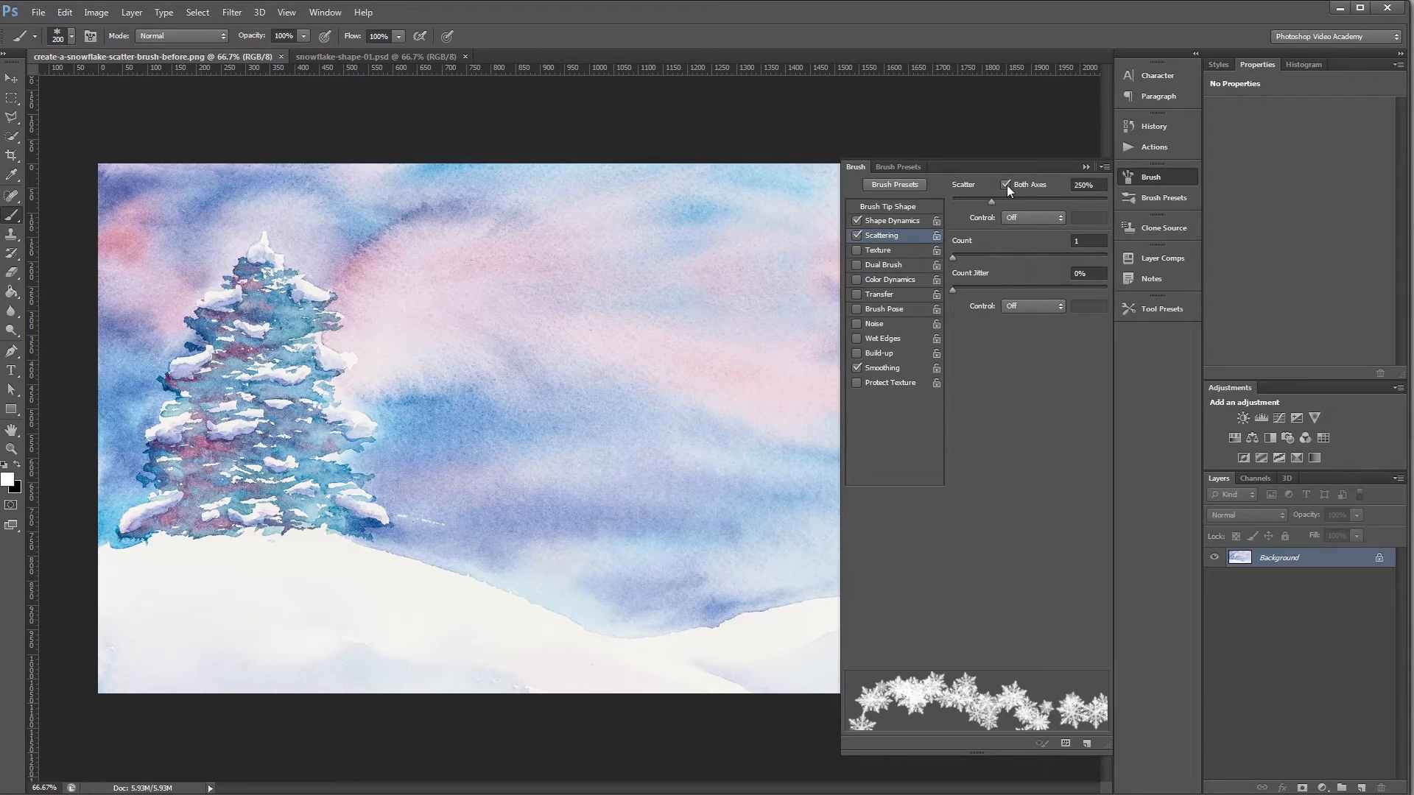
pyautogui.moveTo(1021, 190)
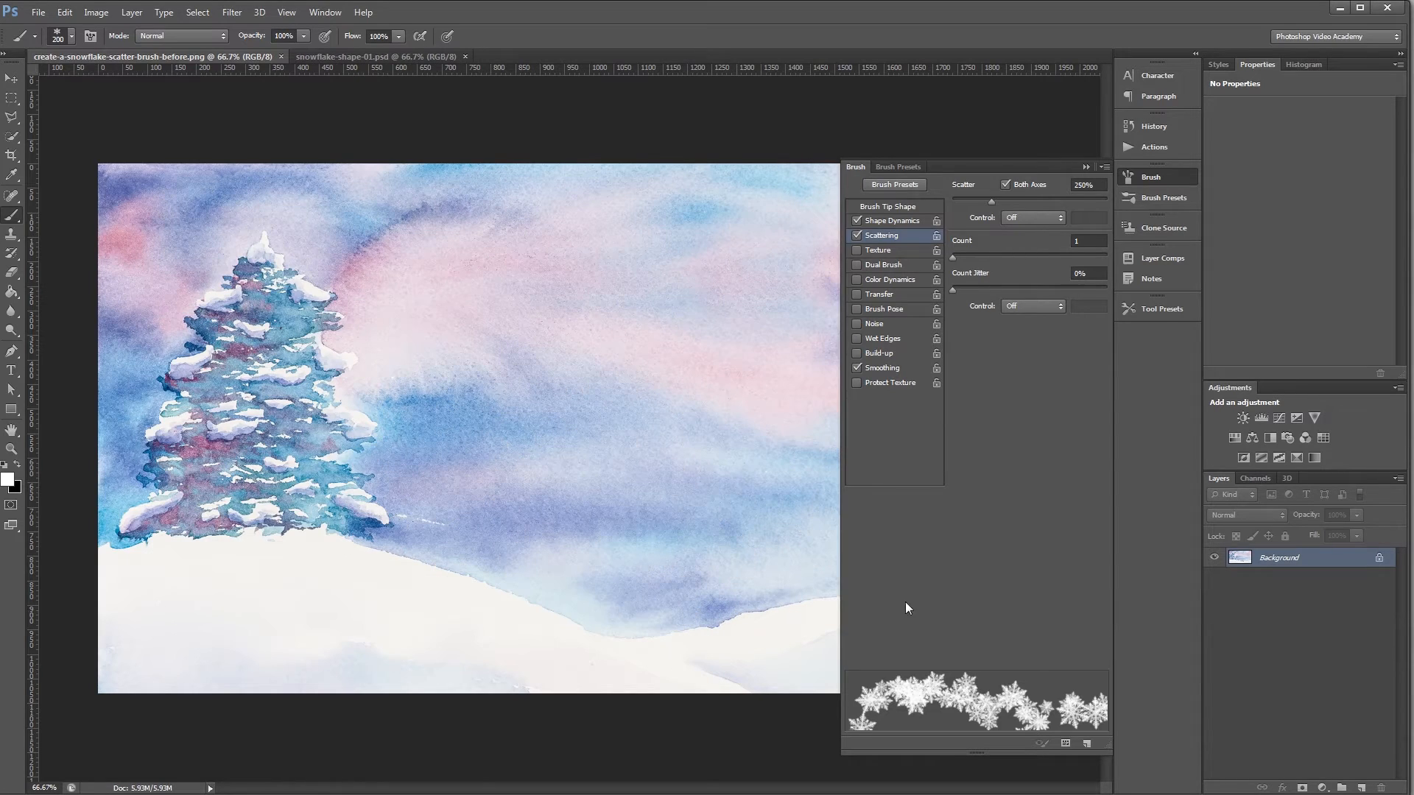
# Step: Enable Transfer with 50% flow jitter and paint white snowflakes across sky and tree
pyautogui.click(856, 294)
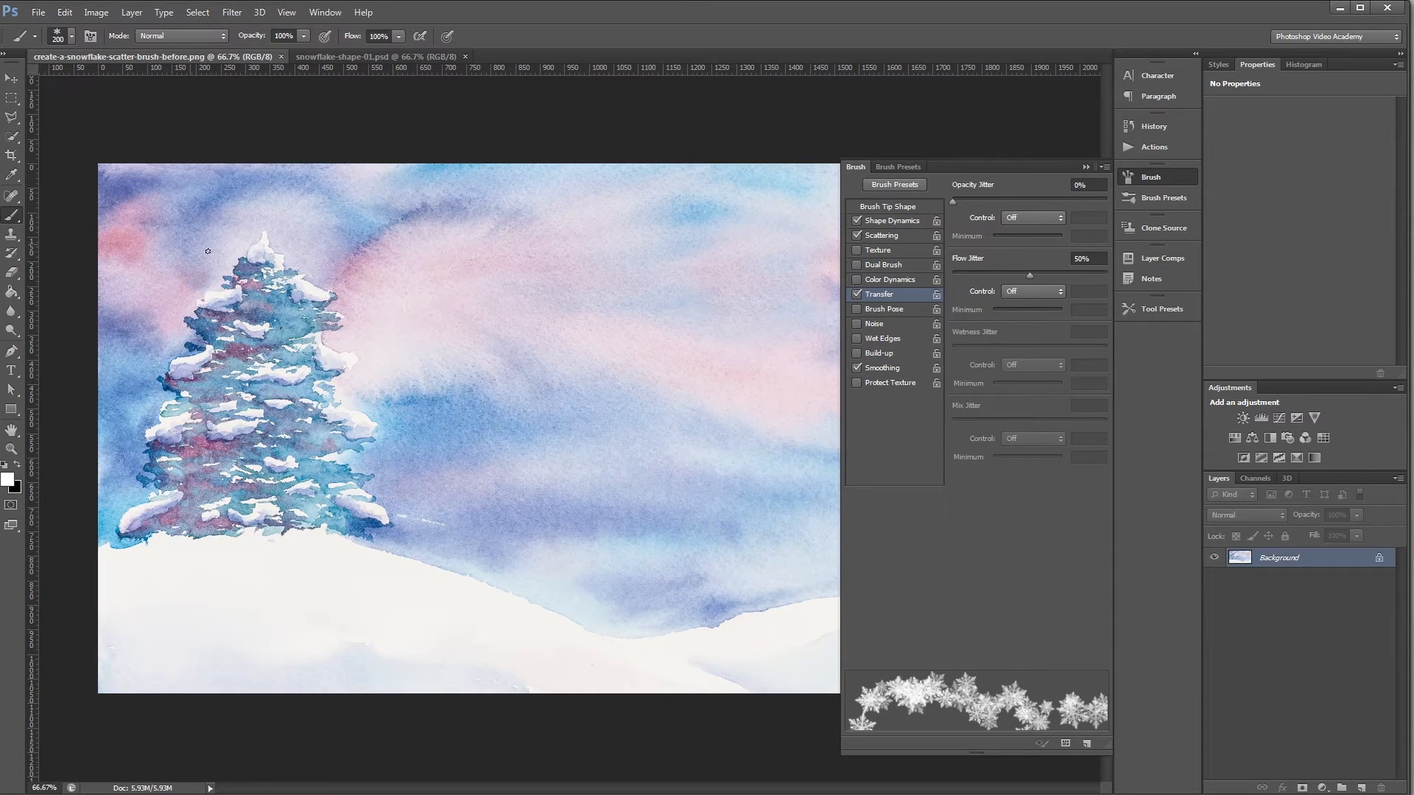
pyautogui.moveTo(208, 250); pyautogui.dragTo(807, 332)
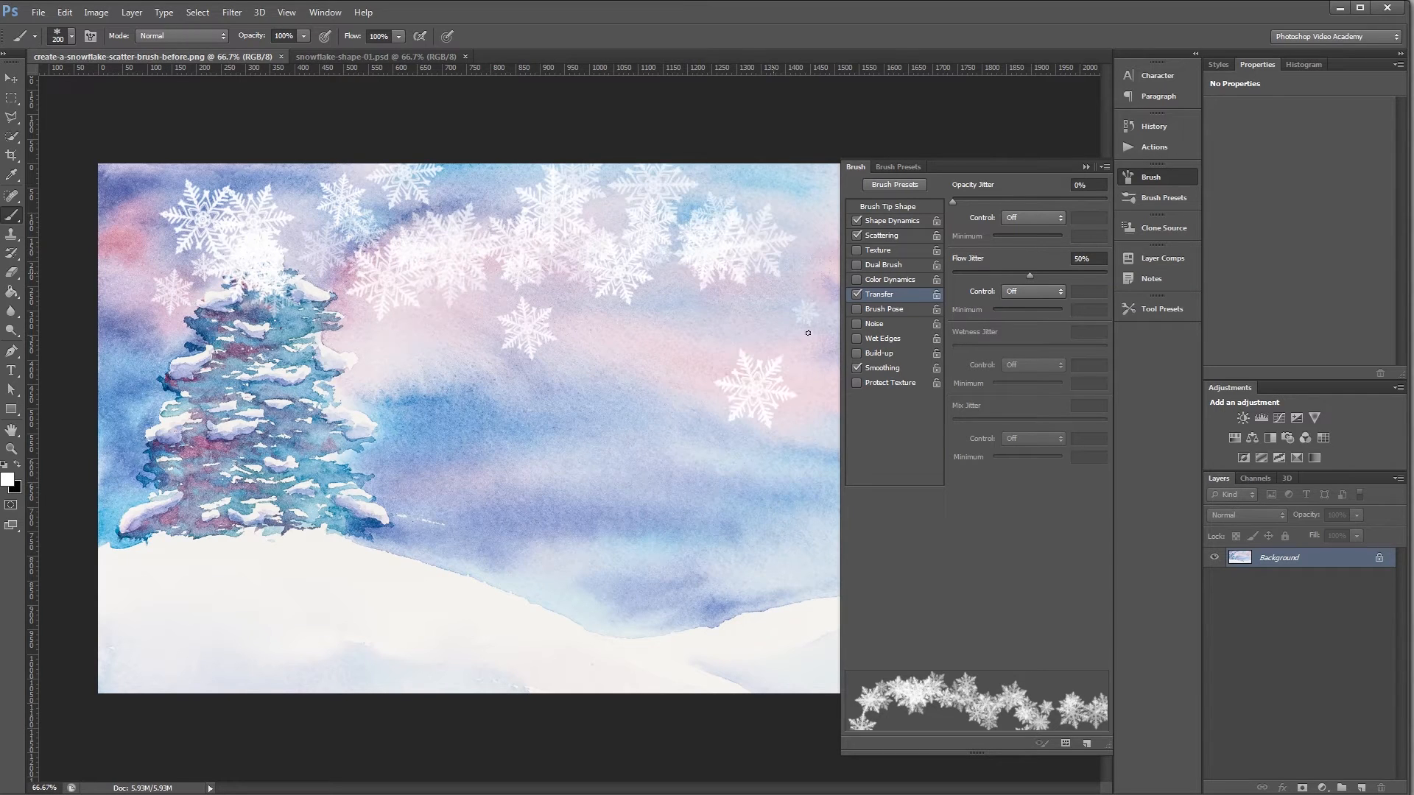
pyautogui.moveTo(807, 333); pyautogui.dragTo(591, 531)
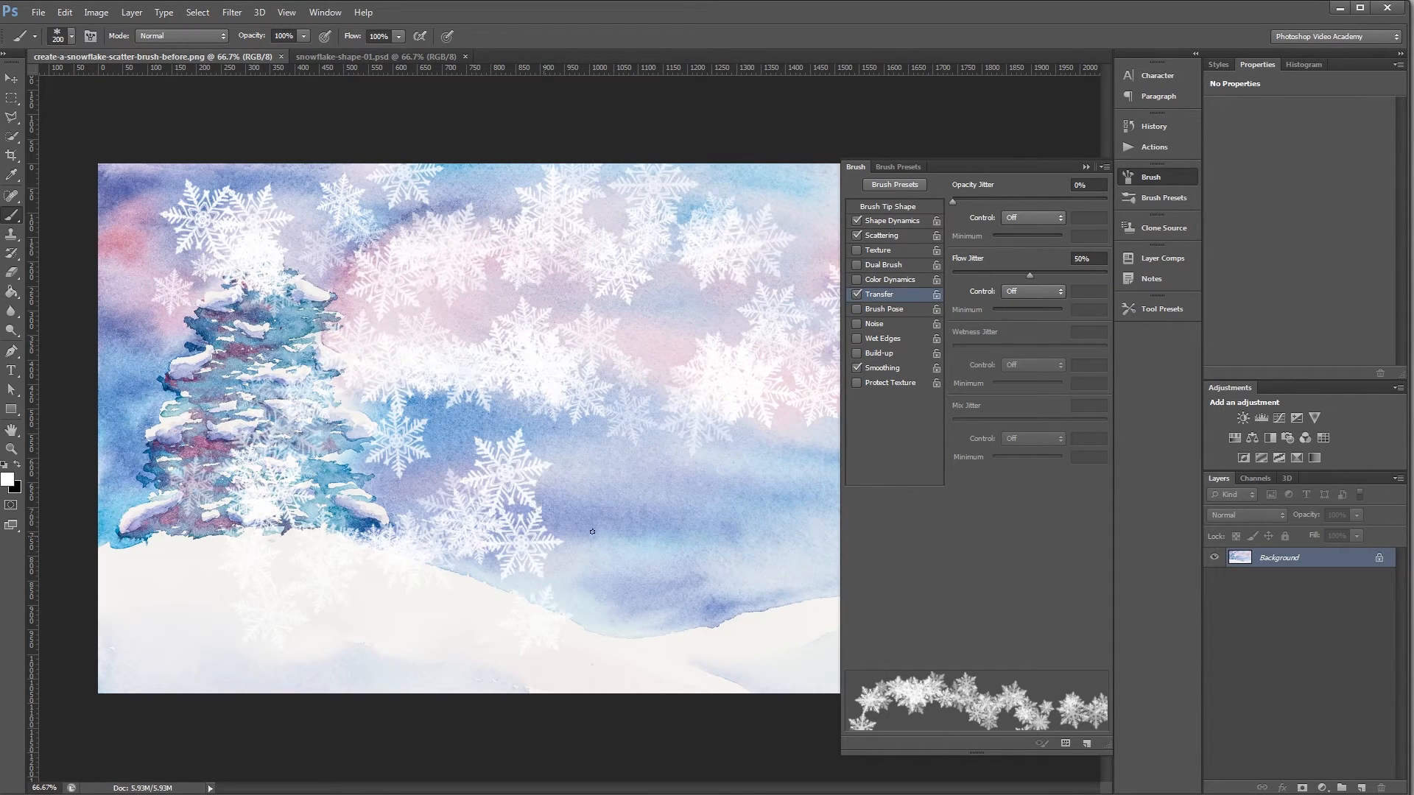
pyautogui.click(784, 594)
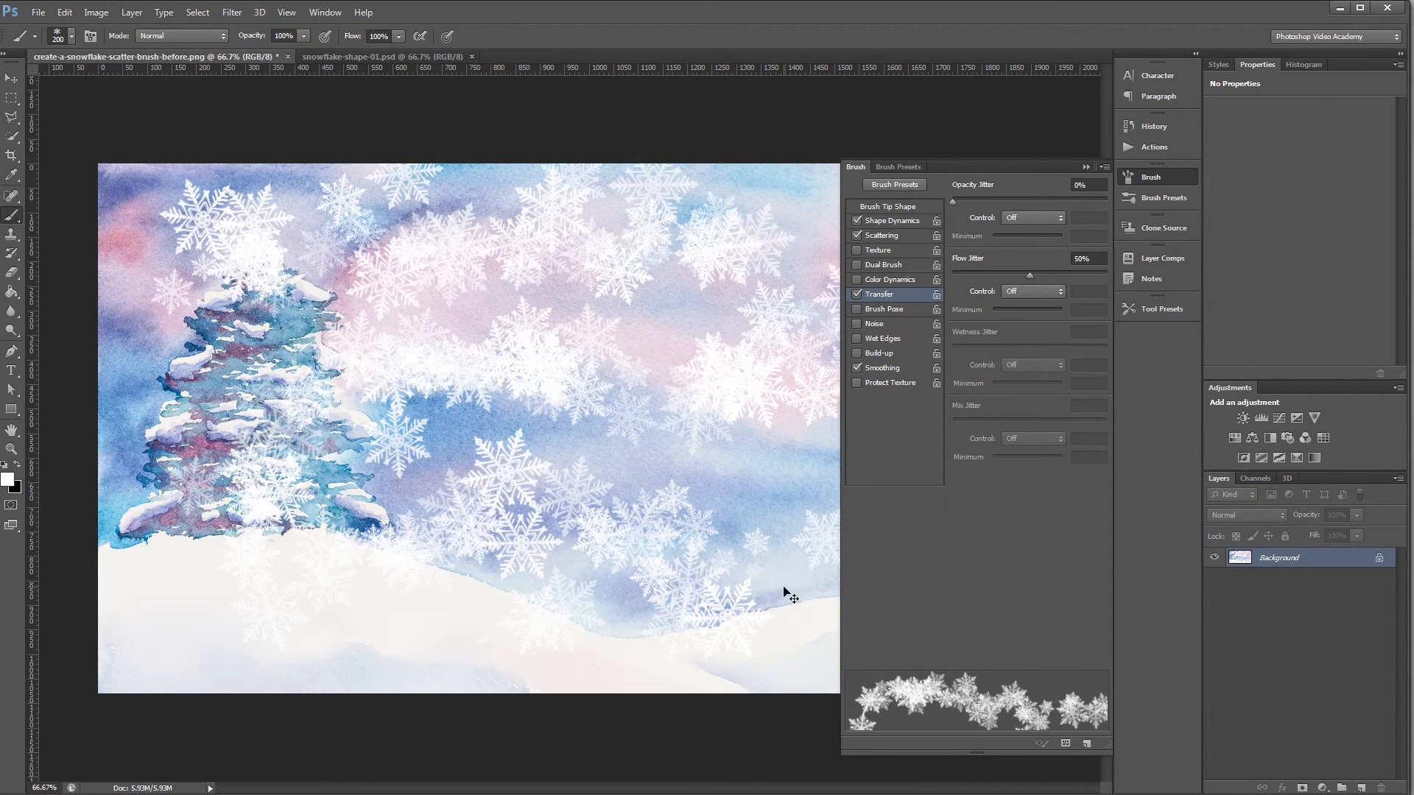
# Step: Raise the snowflake brush tip spacing to 78% in Brush Tip Shape
pyautogui.click(887, 206)
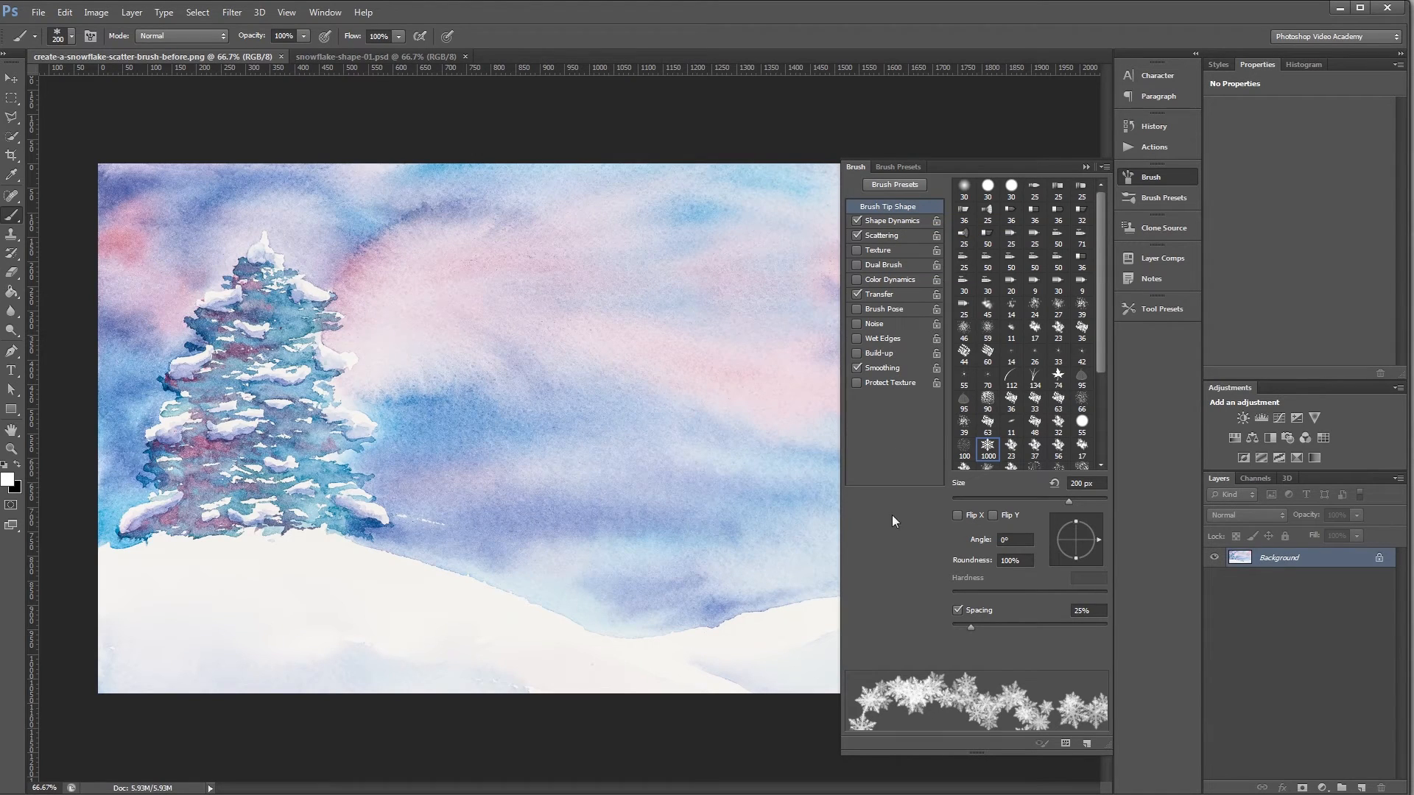
pyautogui.moveTo(983, 619)
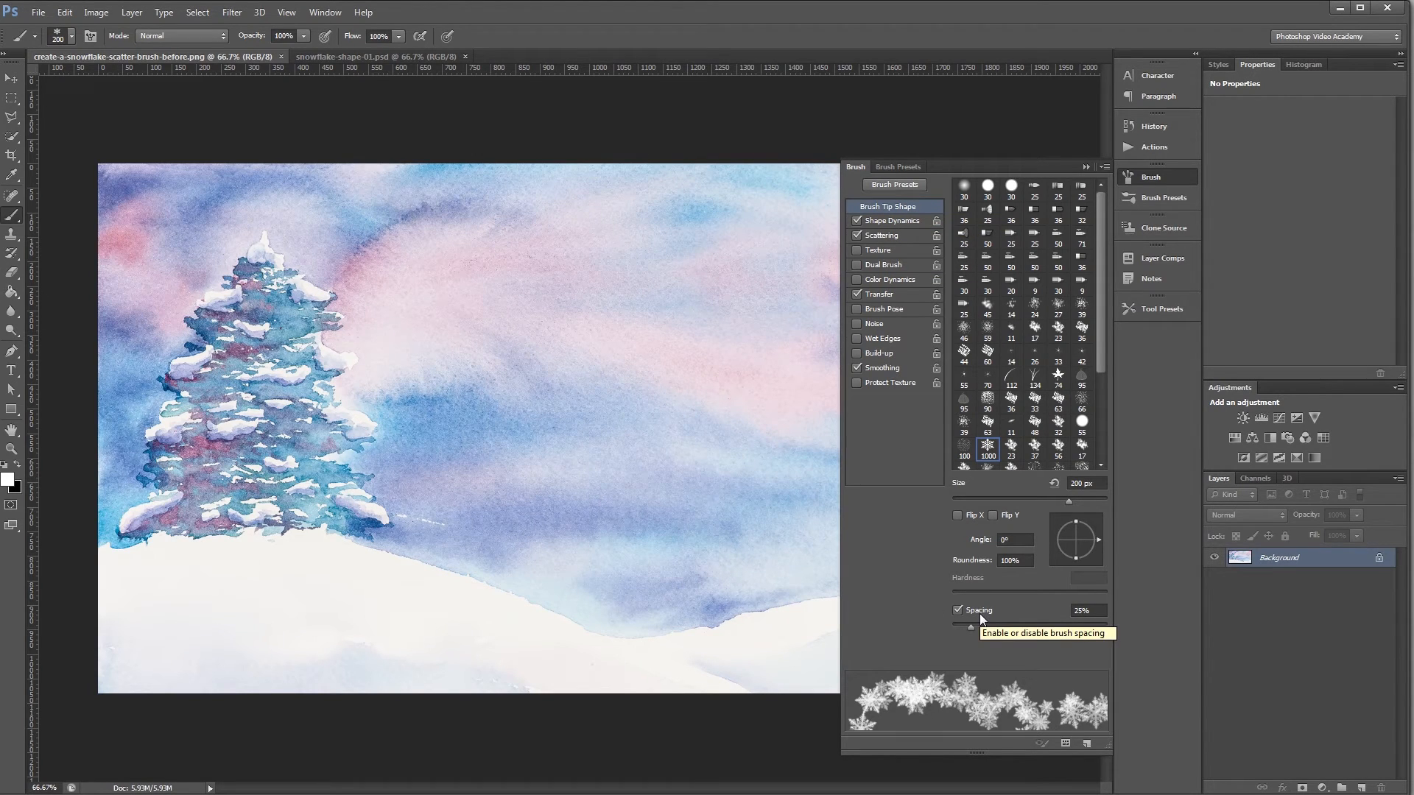
pyautogui.moveTo(962, 623); pyautogui.dragTo(1045, 622)
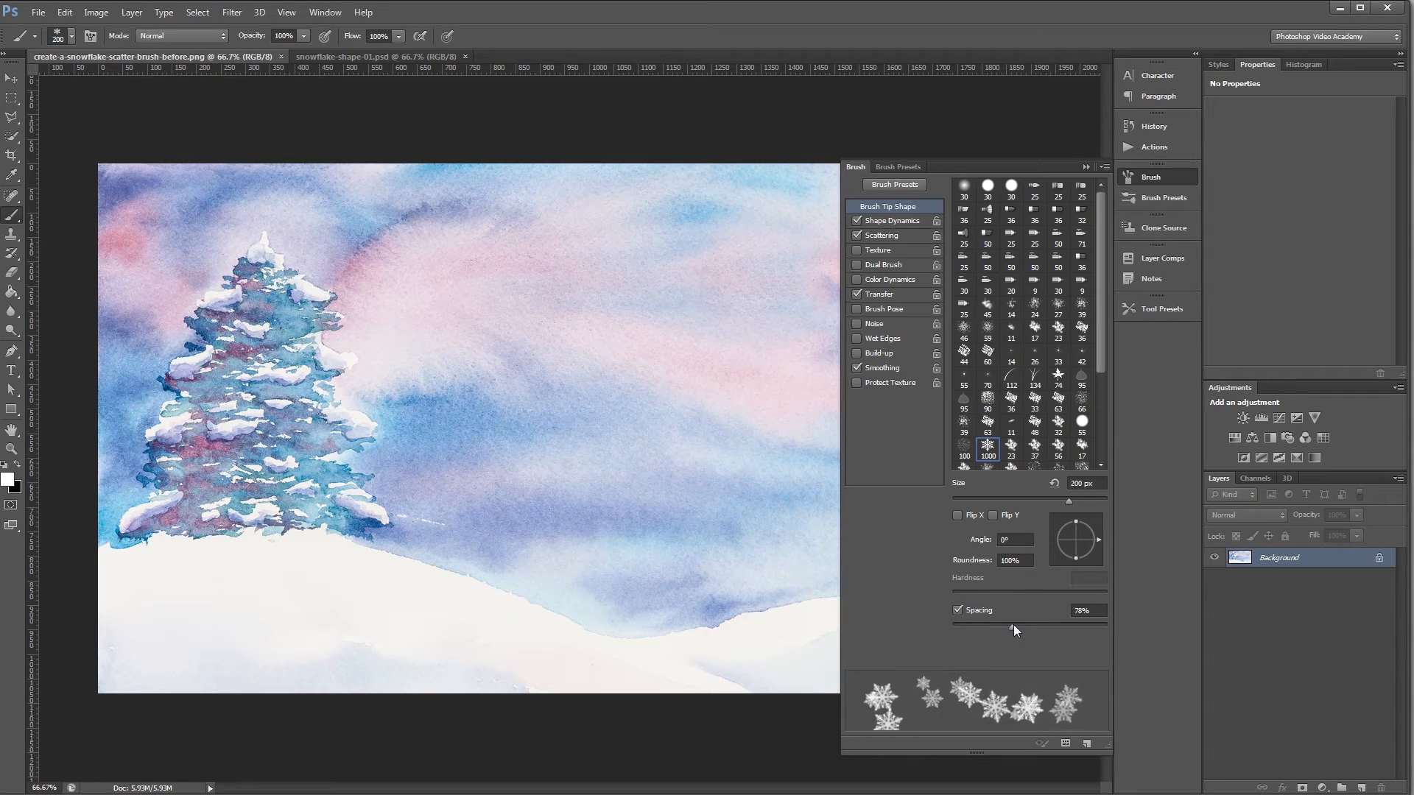